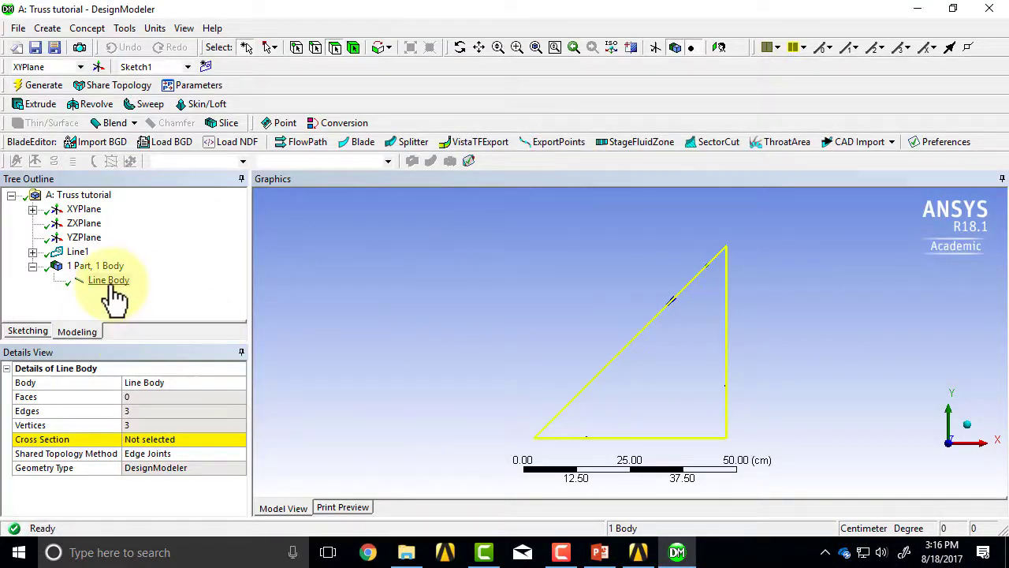
Select the triangular Line Body to view its details, showing no cross section assigned.
click(109, 280)
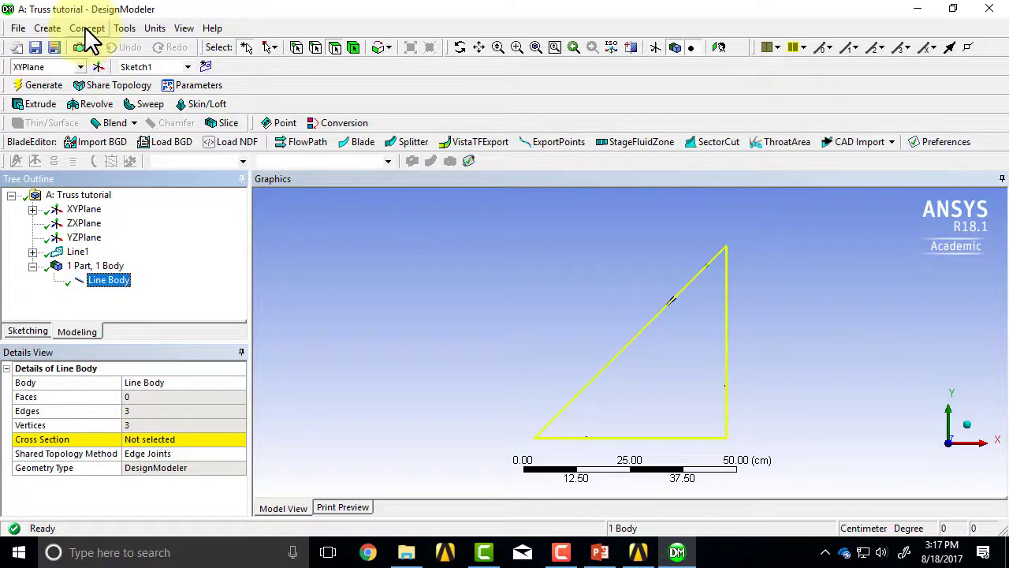
Create a new rectangular cross section (Rect1) from the Concept menu.
click(89, 28)
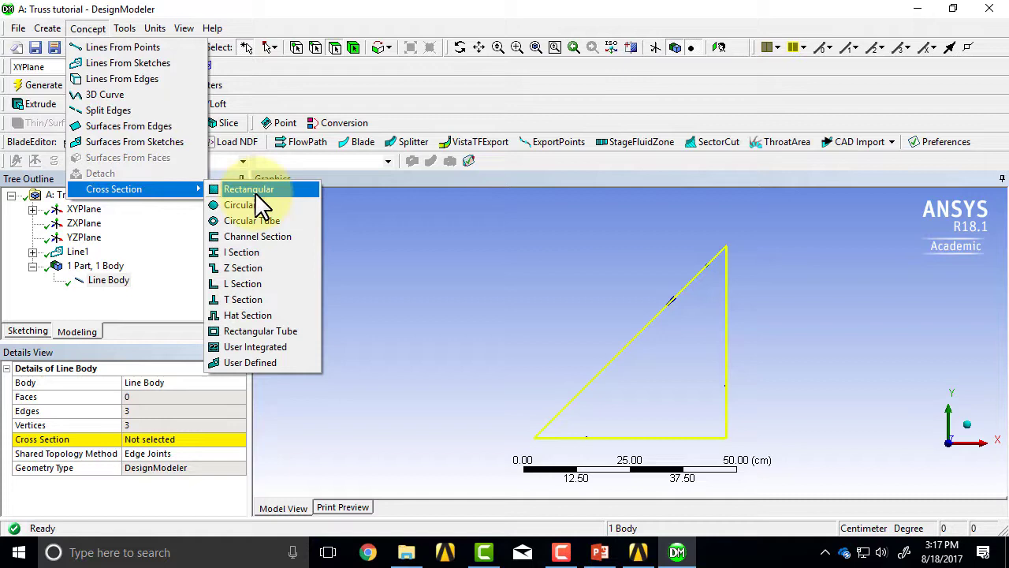
click(249, 189)
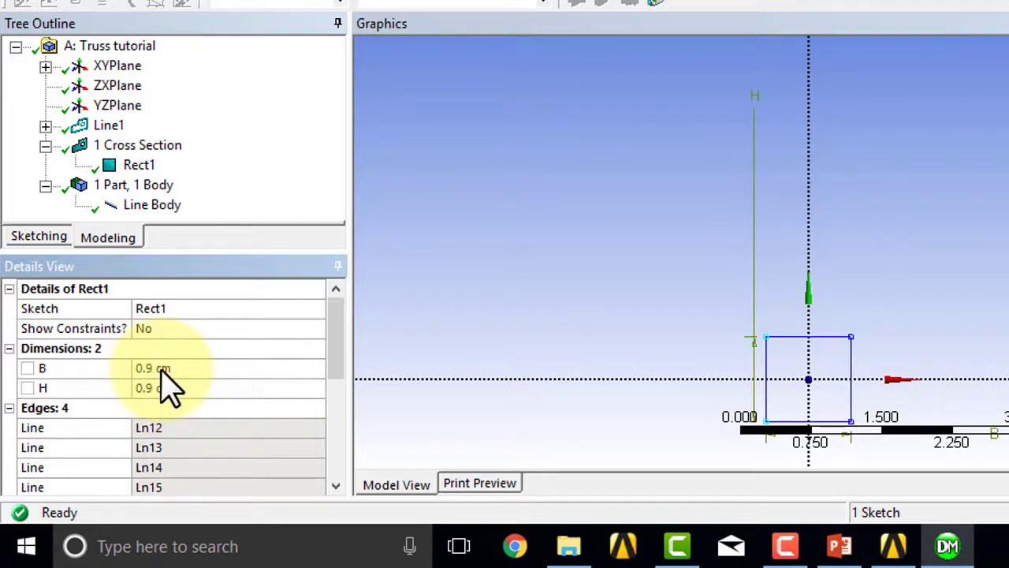
mouse_move(836, 418)
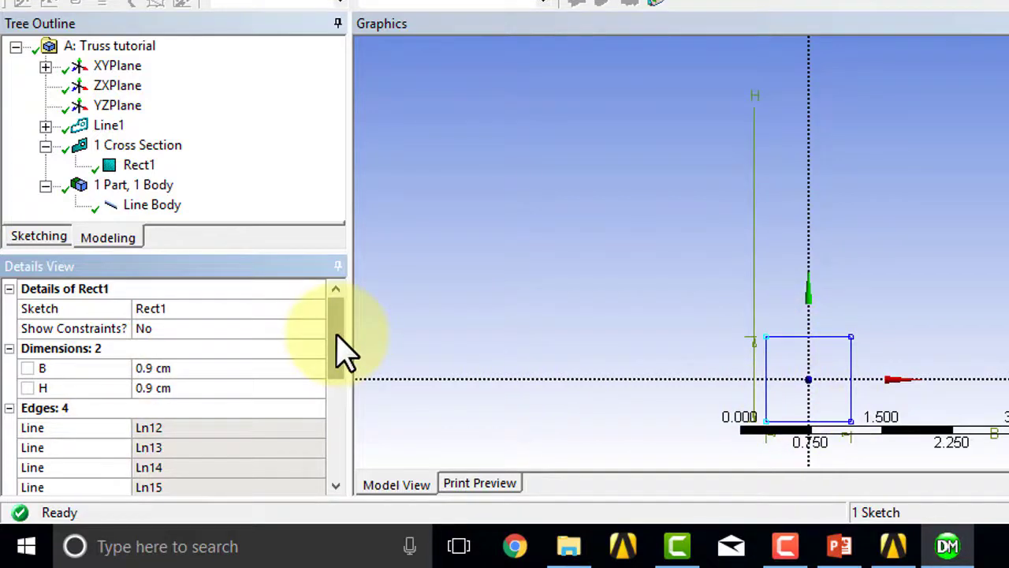
scroll(down, 3)
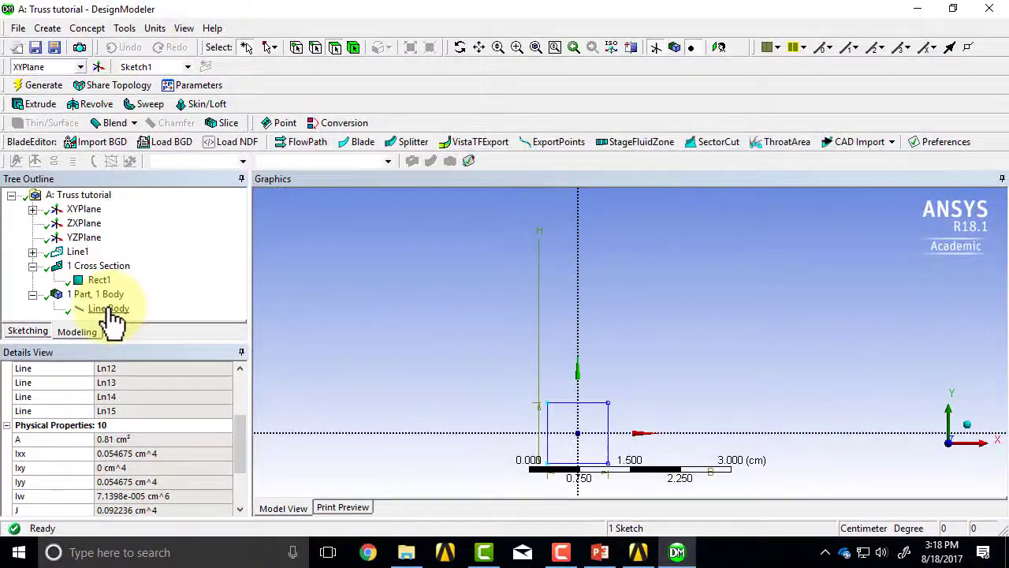
Assign cross section Rect1 to the triangular line body, with centroid offset.
click(108, 309)
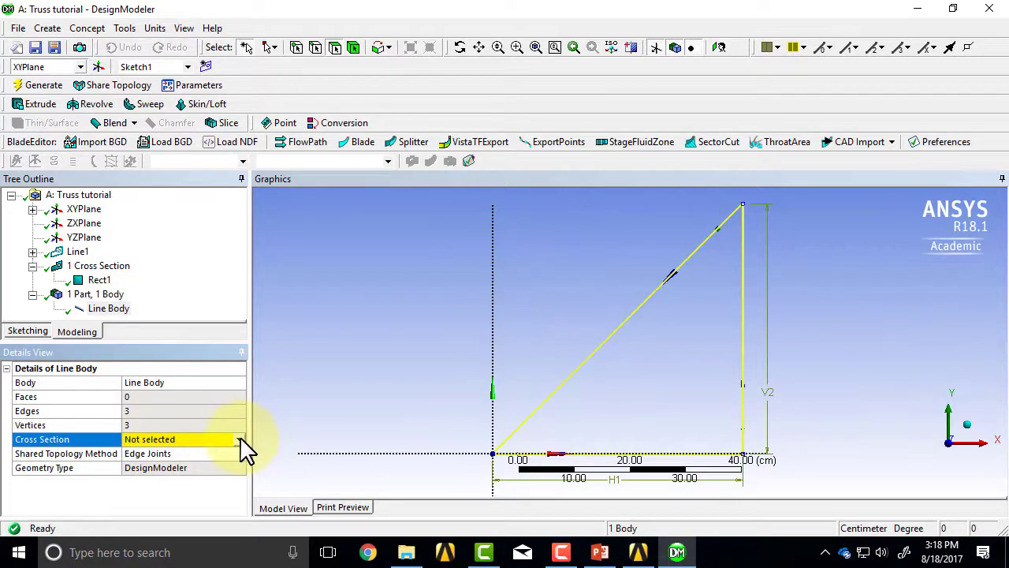
click(183, 439)
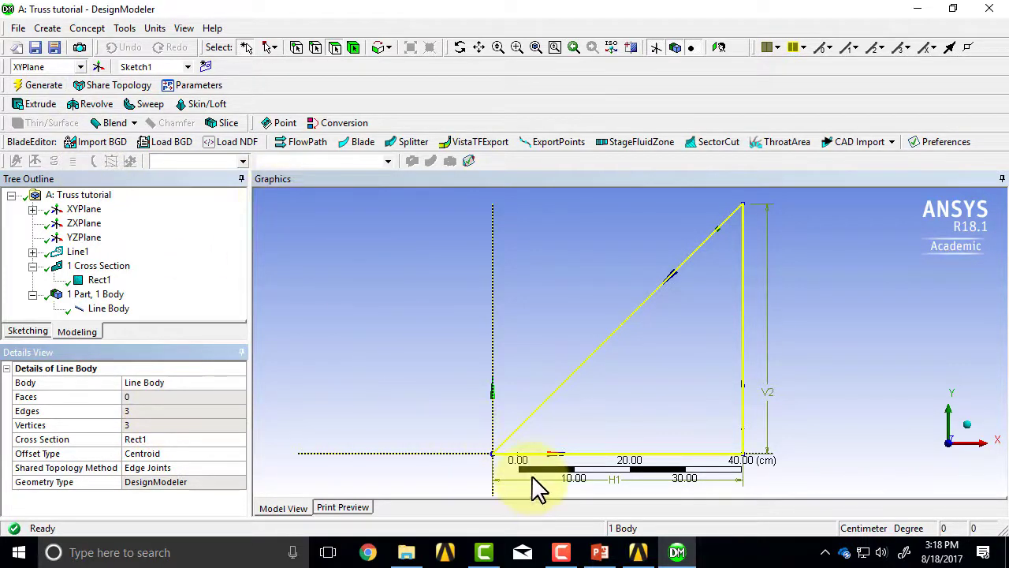
click(19, 28)
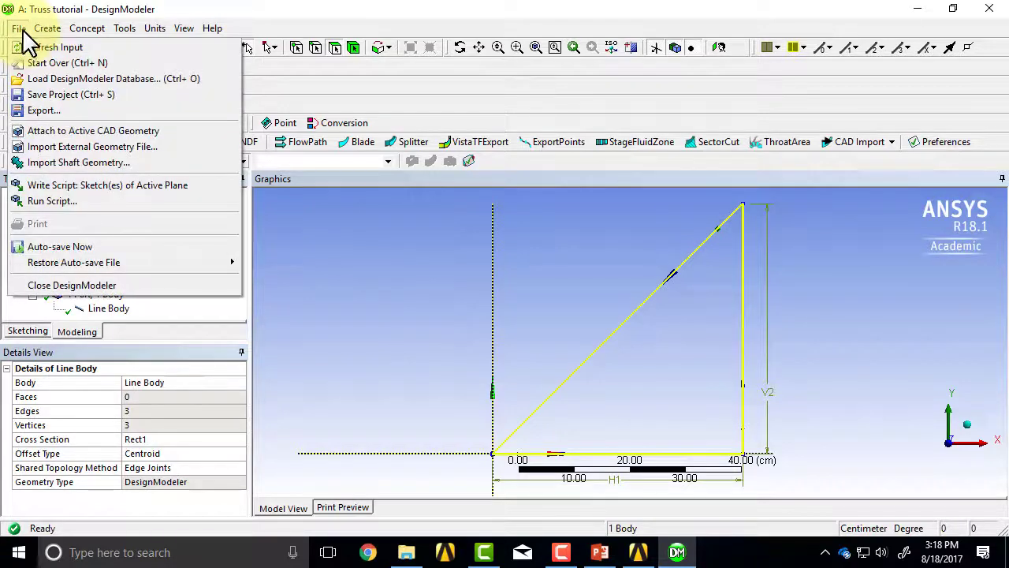